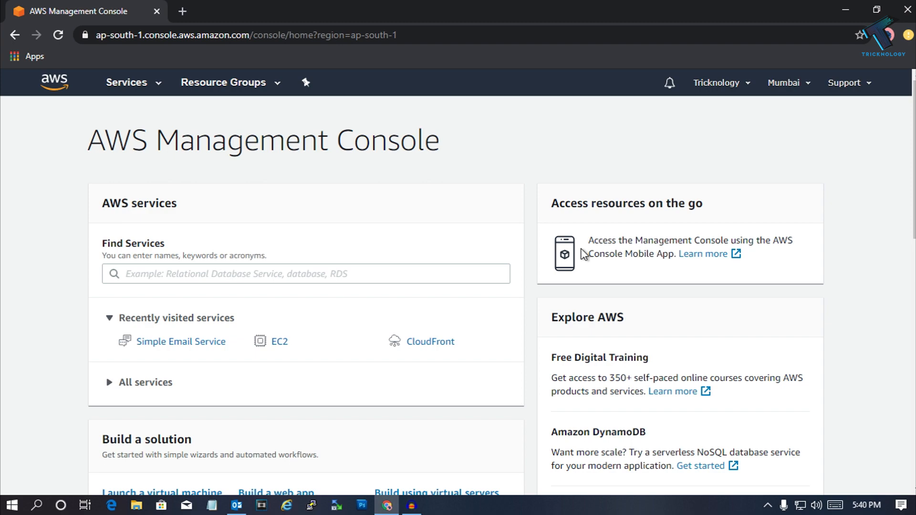
# Search the AWS services list for 'simple email' and choose Simple Email Service.
pyautogui.click(237, 506)
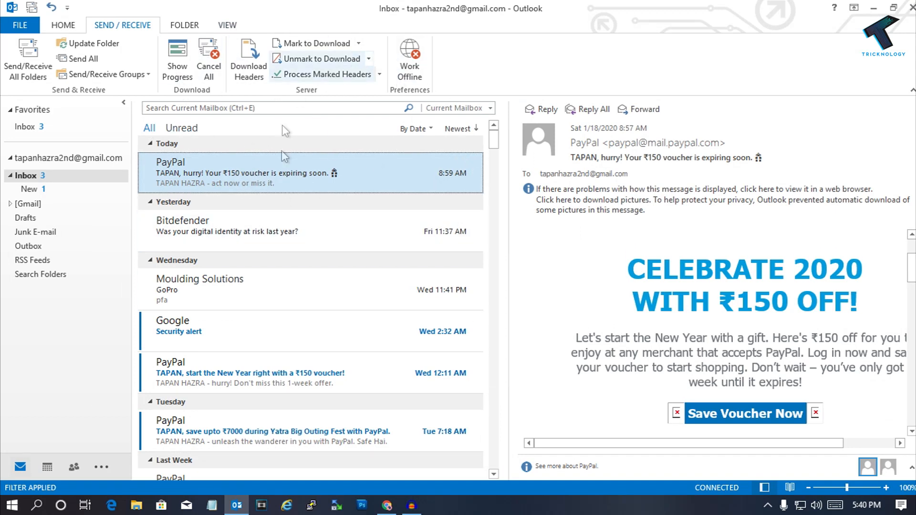
pyautogui.click(385, 505)
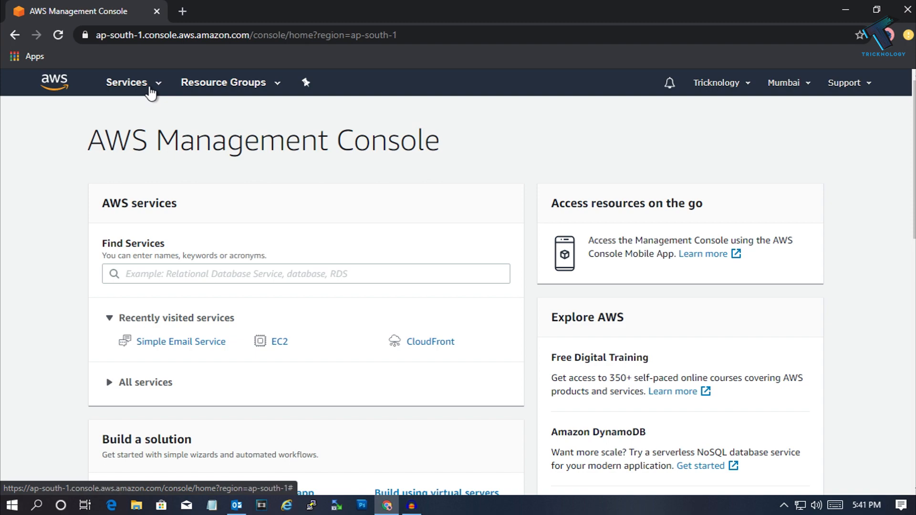
pyautogui.click(126, 82)
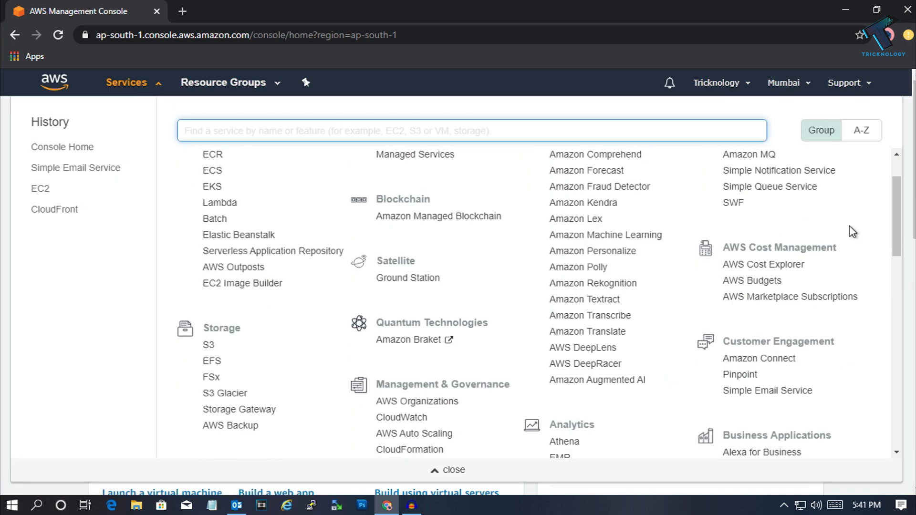
pyautogui.scroll(-3)
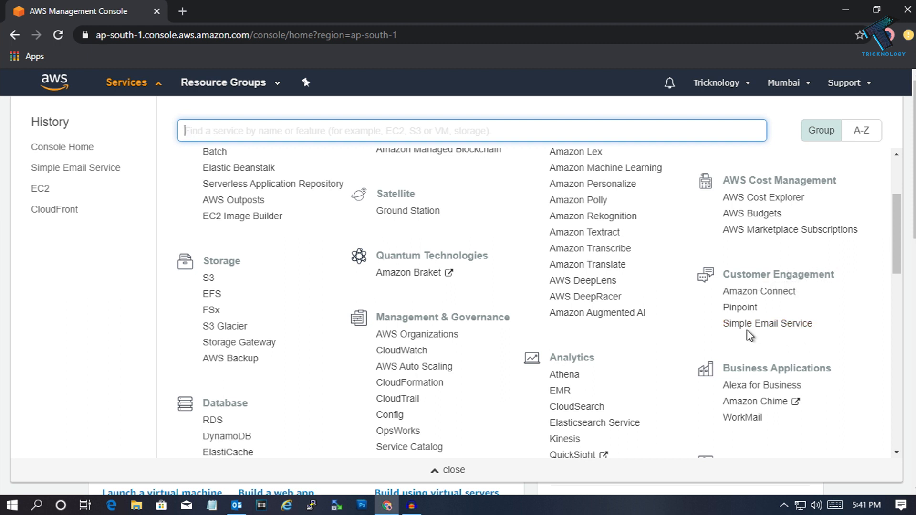
pyautogui.moveTo(775, 331)
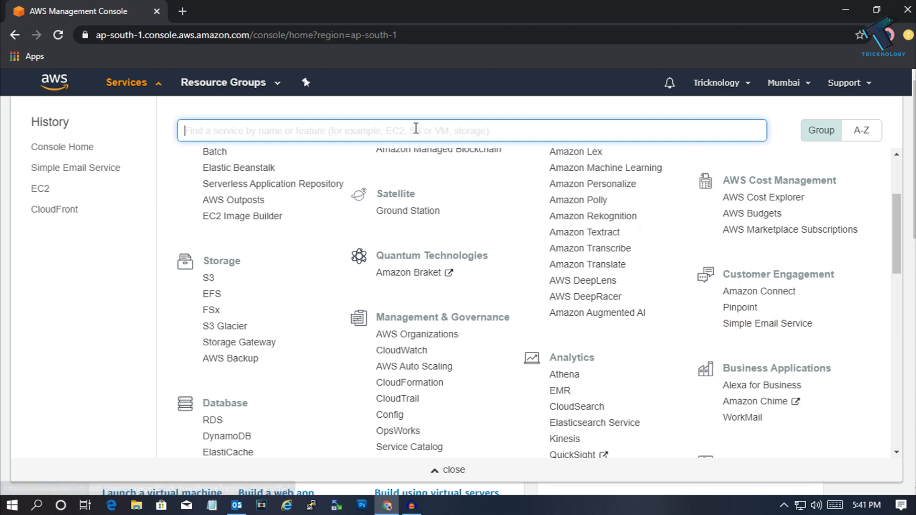
pyautogui.write('simple email')
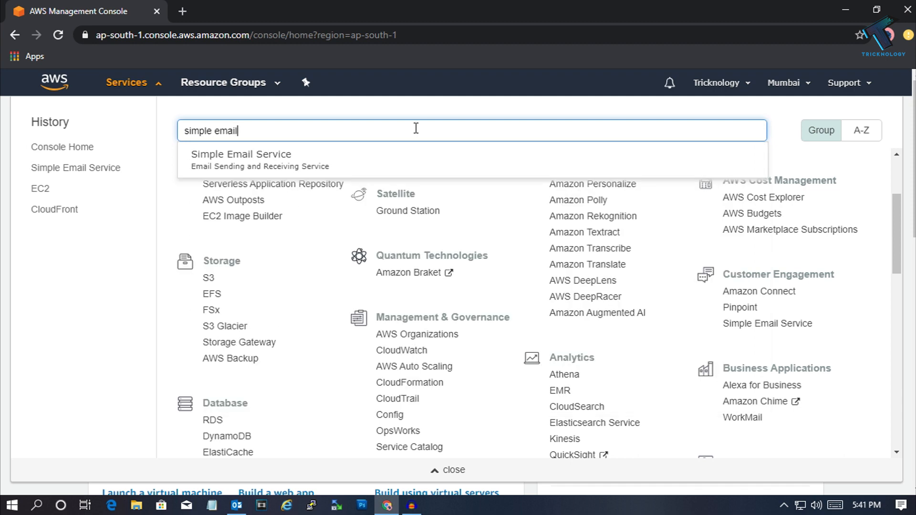
pyautogui.moveTo(323, 165)
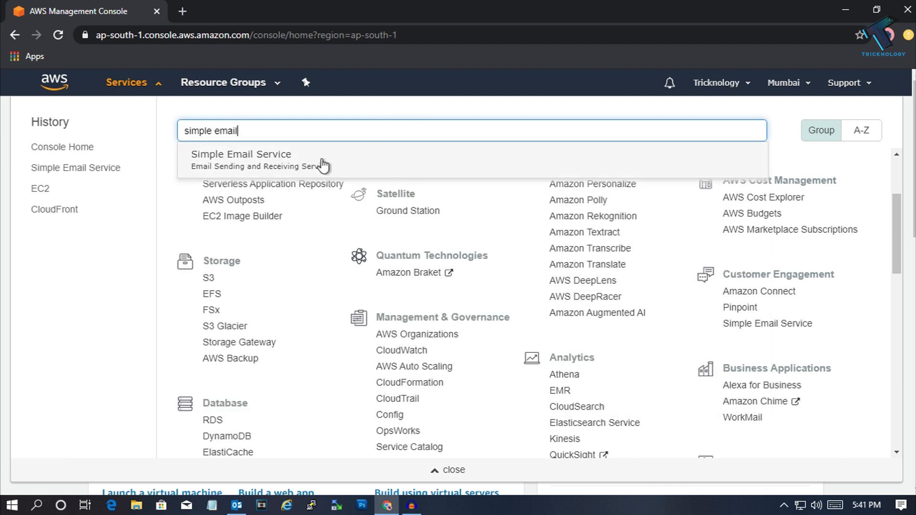
pyautogui.click(767, 323)
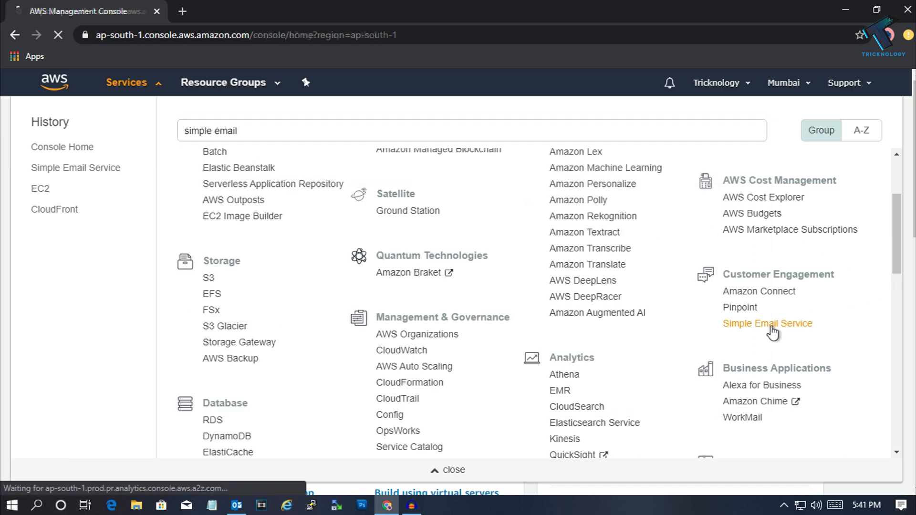
# Go to SES identity management and show the empty Email Addresses list.
pyautogui.click(767, 323)
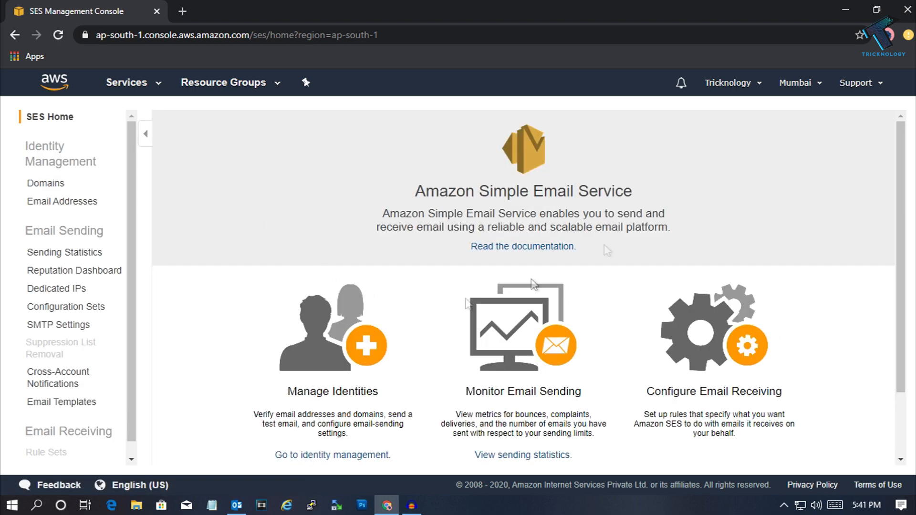
pyautogui.scroll(-3)
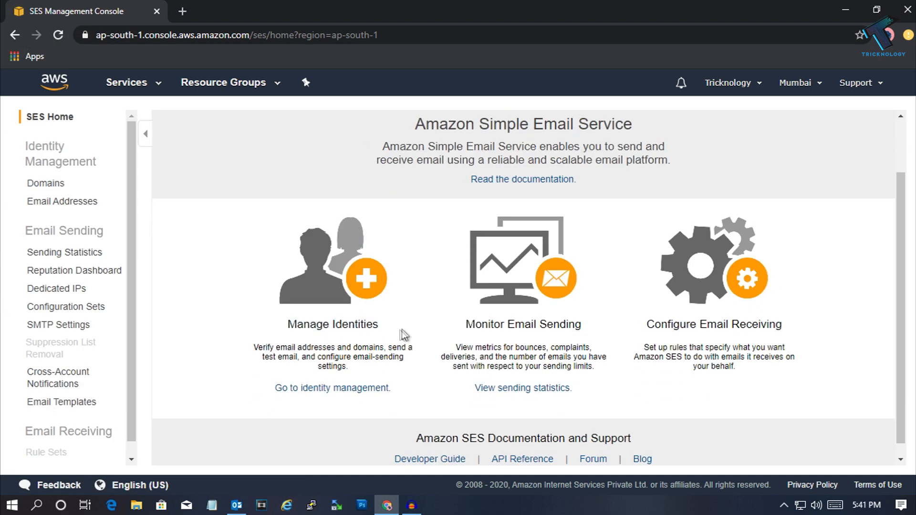
pyautogui.moveTo(332, 388)
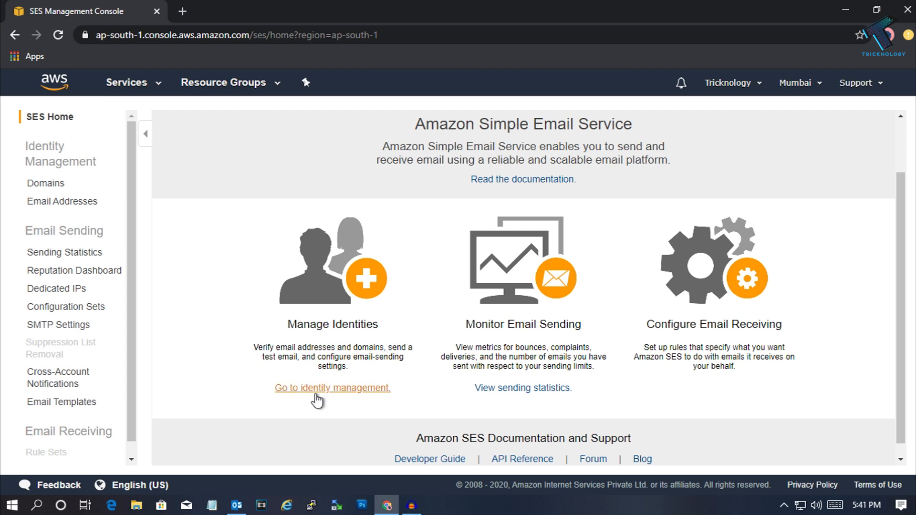
pyautogui.click(332, 388)
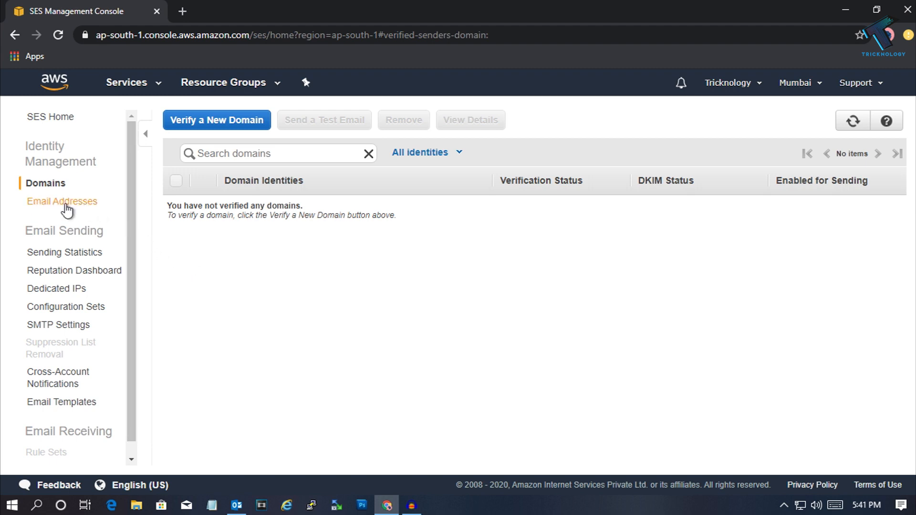
pyautogui.click(62, 201)
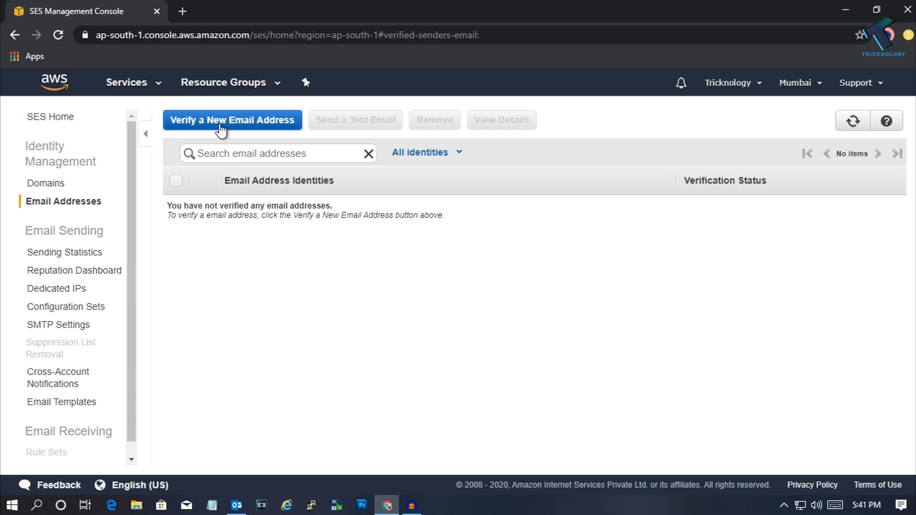
pyautogui.click(232, 120)
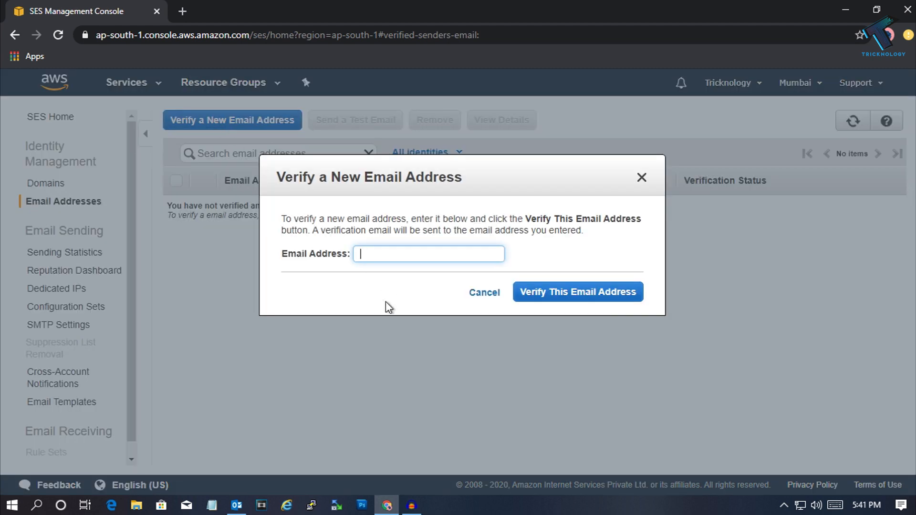
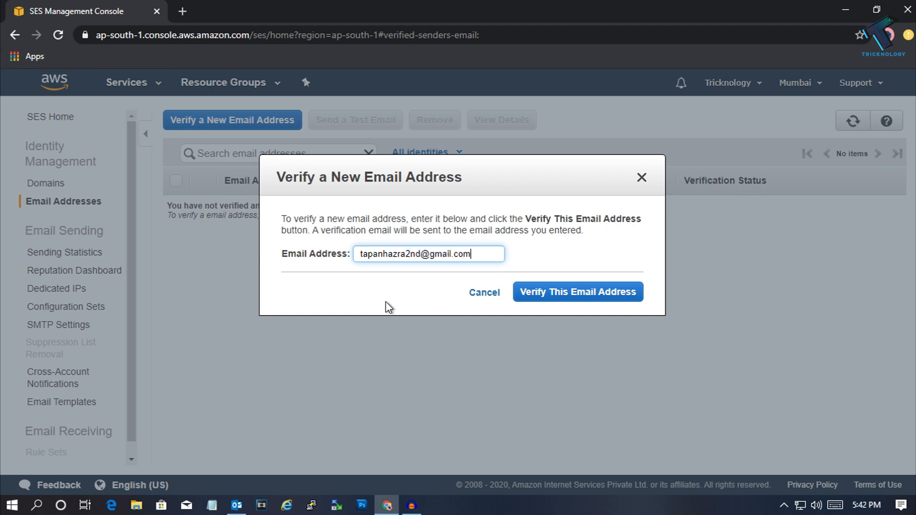
pyautogui.moveTo(578, 291)
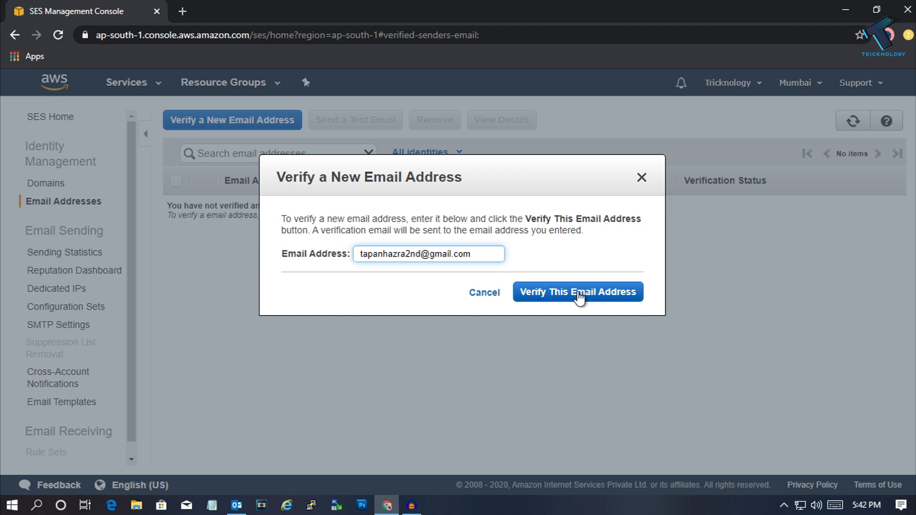
pyautogui.click(577, 292)
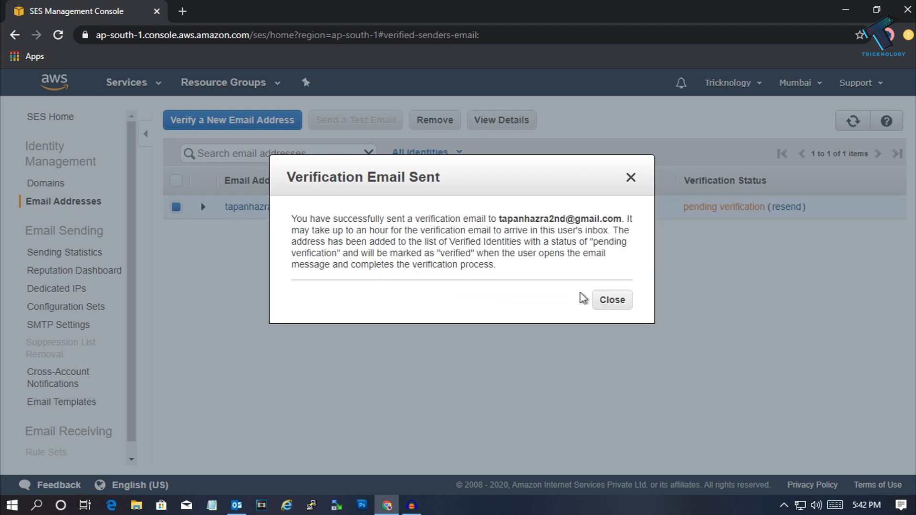
pyautogui.click(611, 300)
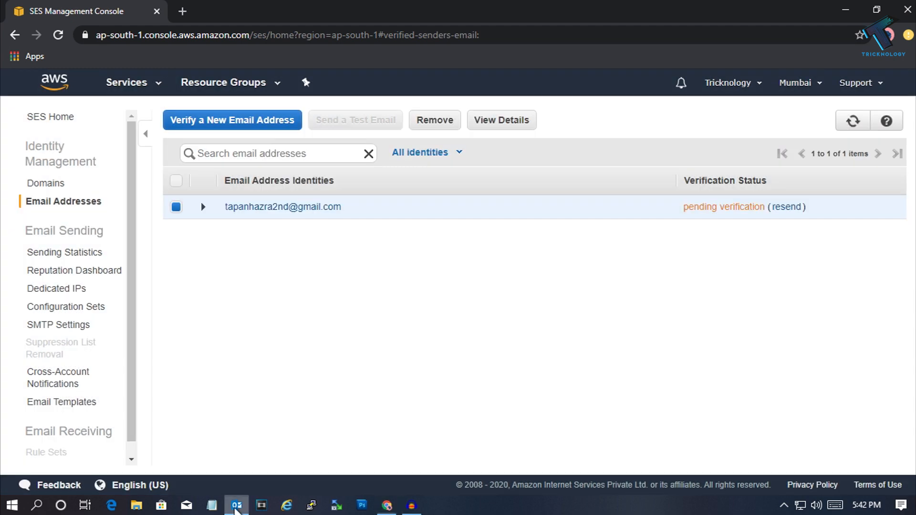
pyautogui.click(236, 505)
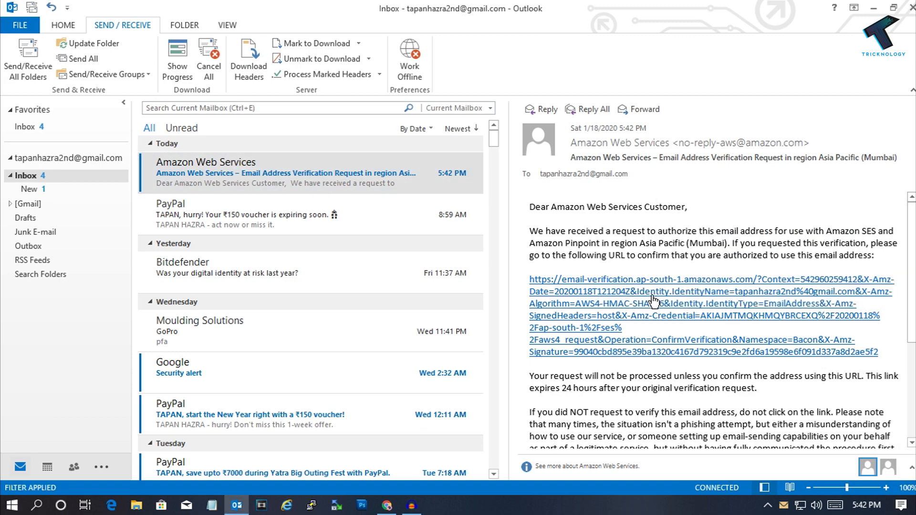
# Follow the confirmation link in the AWS verification email in Outlook.
pyautogui.click(653, 289)
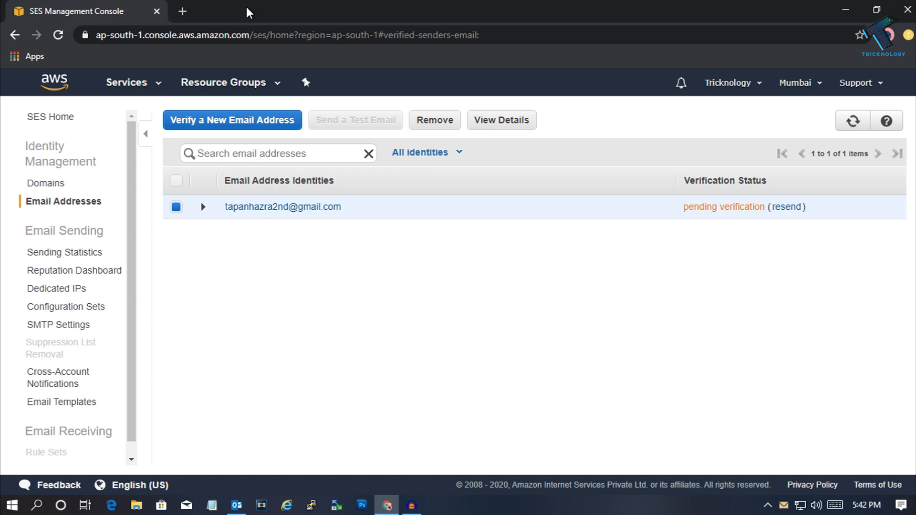
pyautogui.moveTo(903, 144)
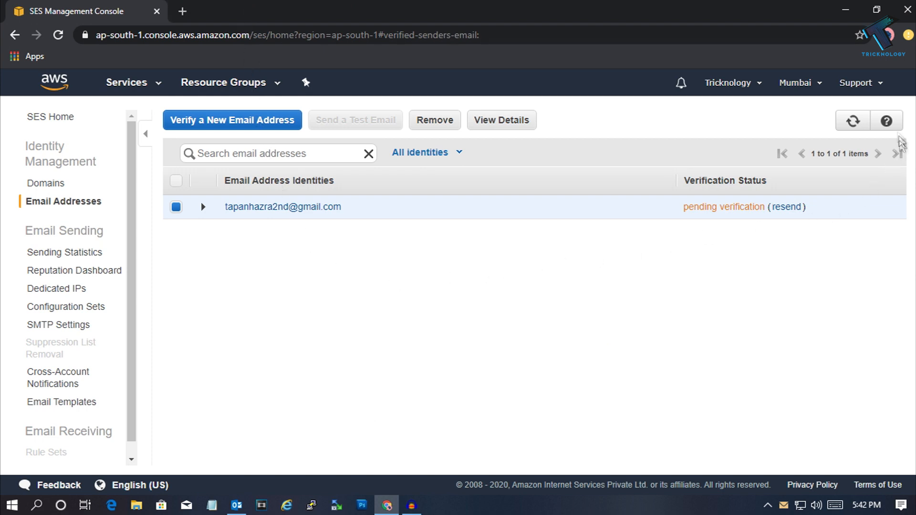
# Expand the Gmail identity and refresh until its status reads verified.
pyautogui.doubleClick(697, 207)
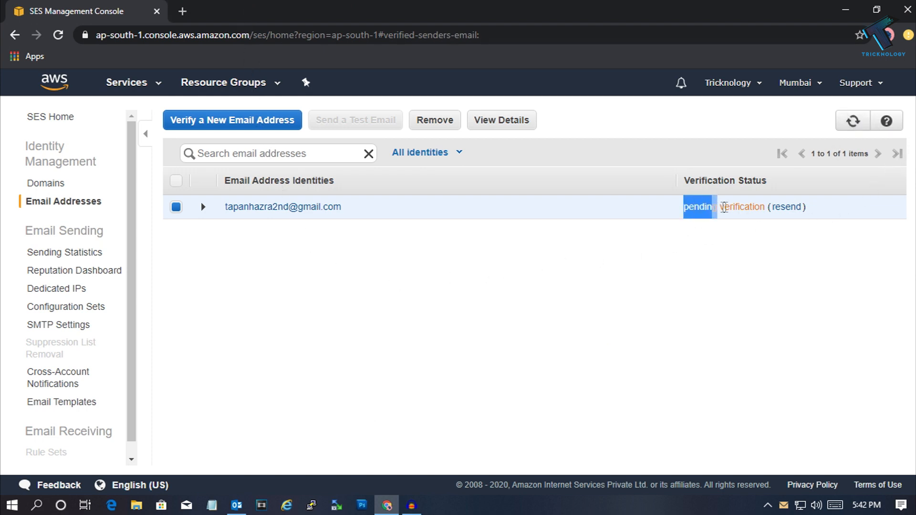
pyautogui.click(203, 206)
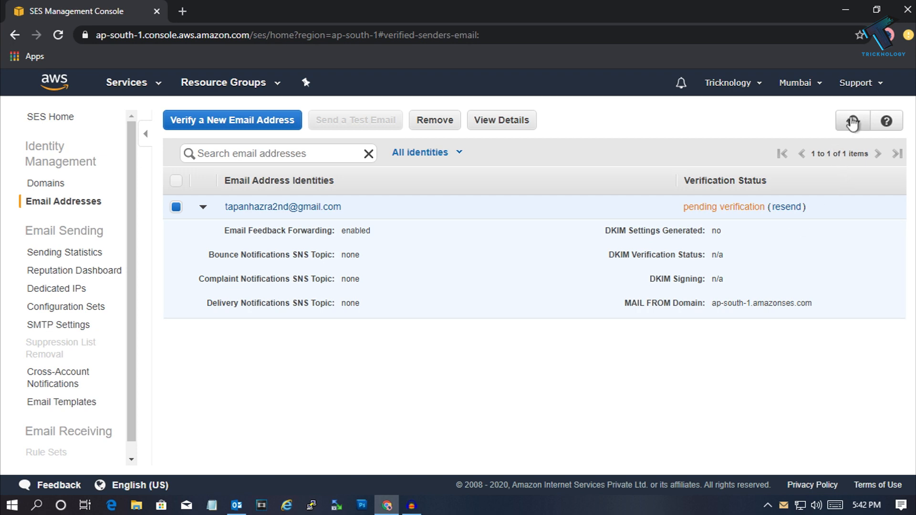
pyautogui.click(852, 120)
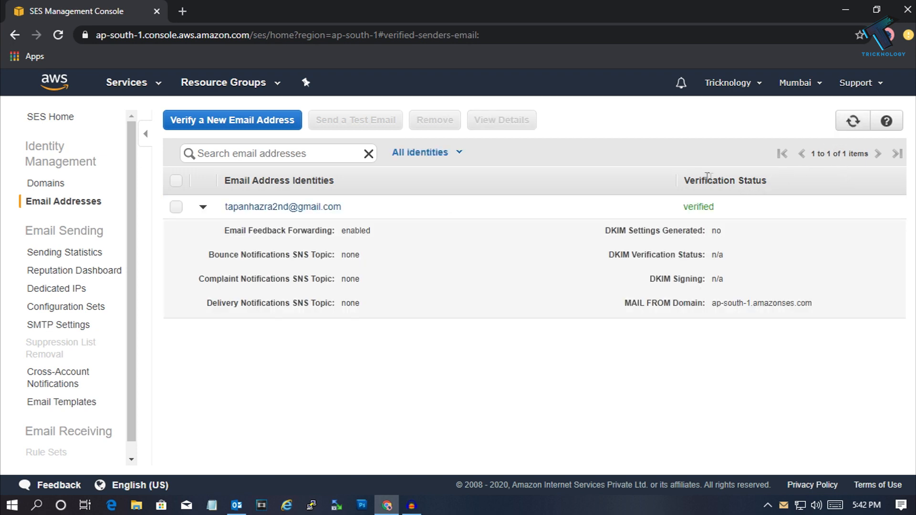
pyautogui.doubleClick(698, 207)
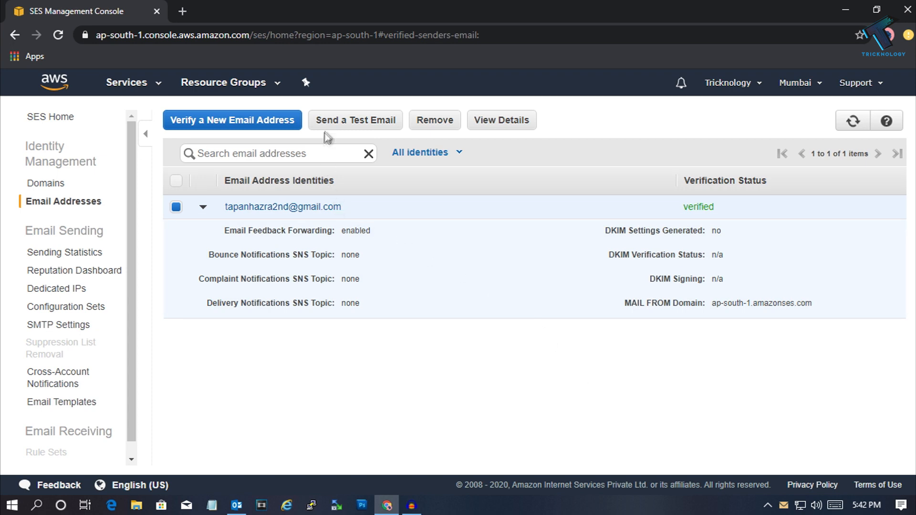
pyautogui.moveTo(355, 120)
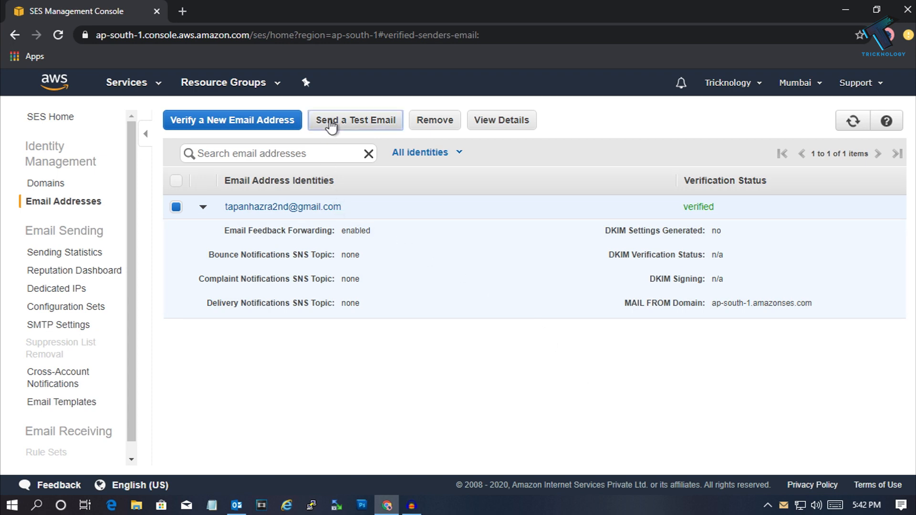
# Fill the SES test email to the Gmail address with subject 'test' and body 'Test'.
pyautogui.click(355, 120)
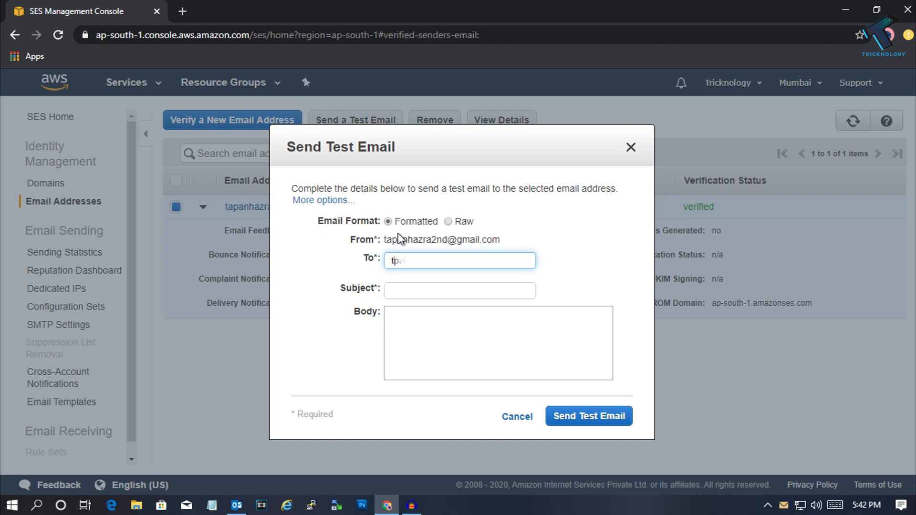
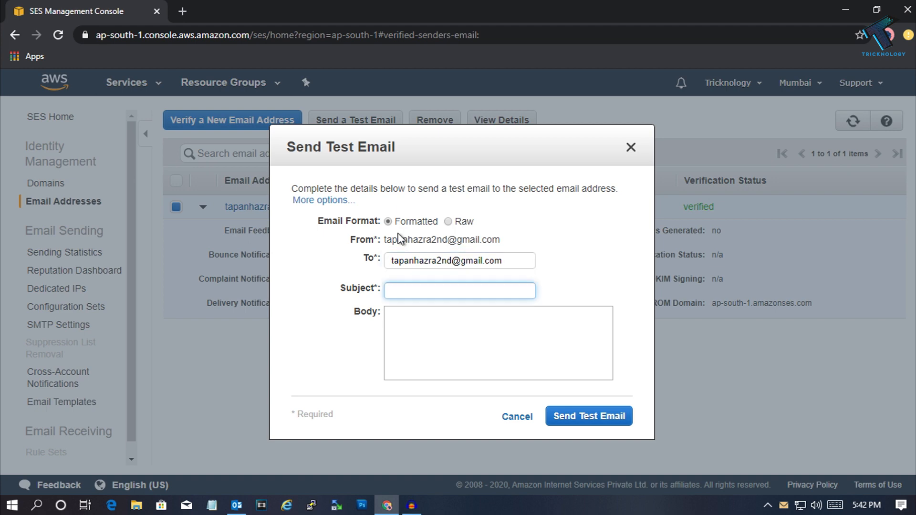
pyautogui.write('test')
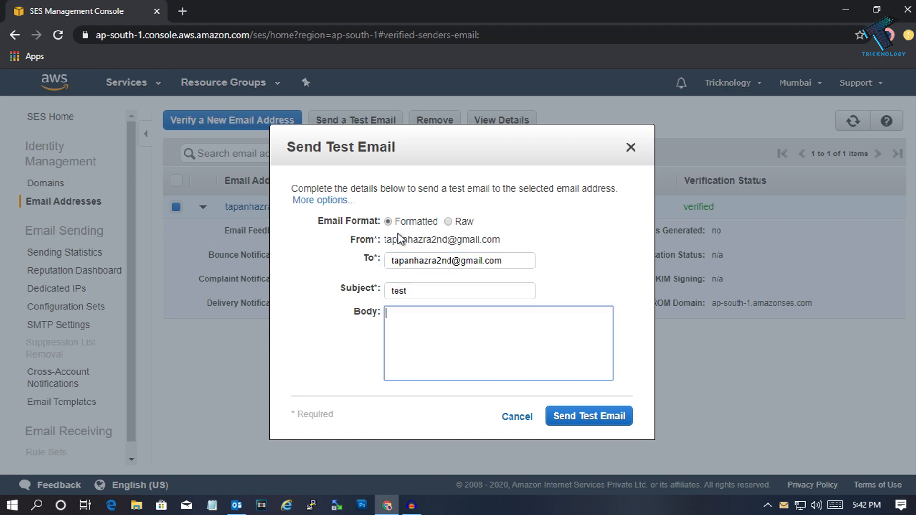
pyautogui.write('Test')
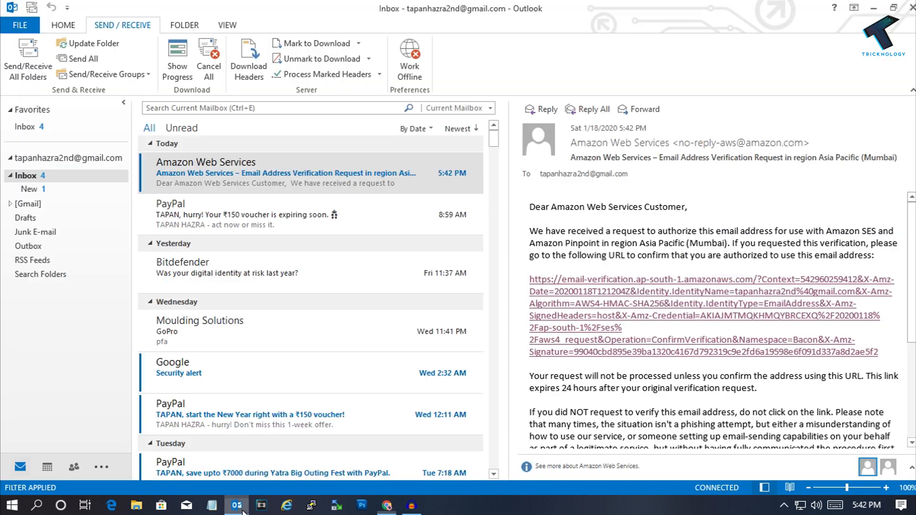
# Sync the Gmail inbox via Send/Receive Groups and view the arrived 'test' message.
pyautogui.click(105, 74)
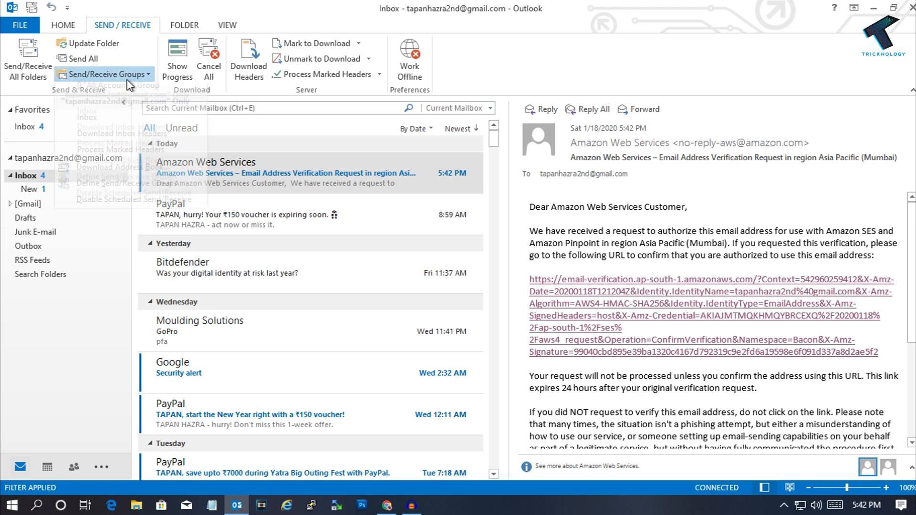
pyautogui.click(116, 96)
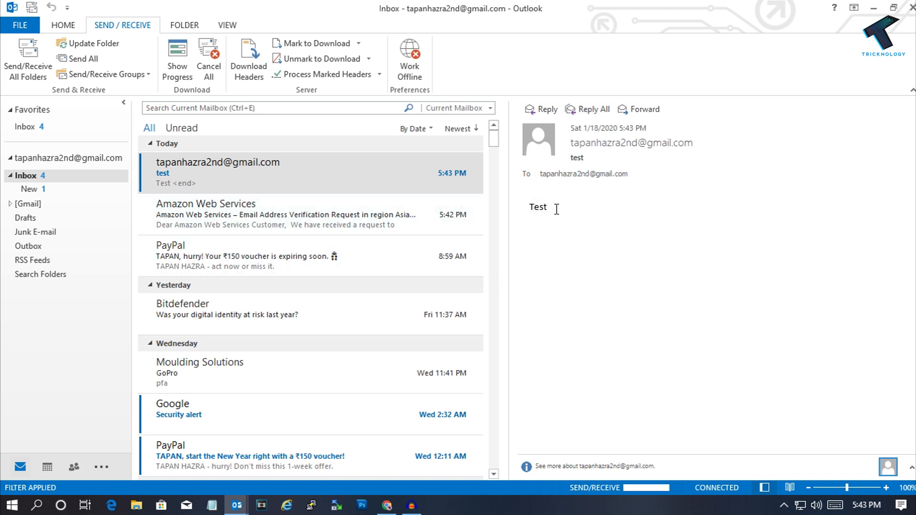
pyautogui.doubleClick(536, 207)
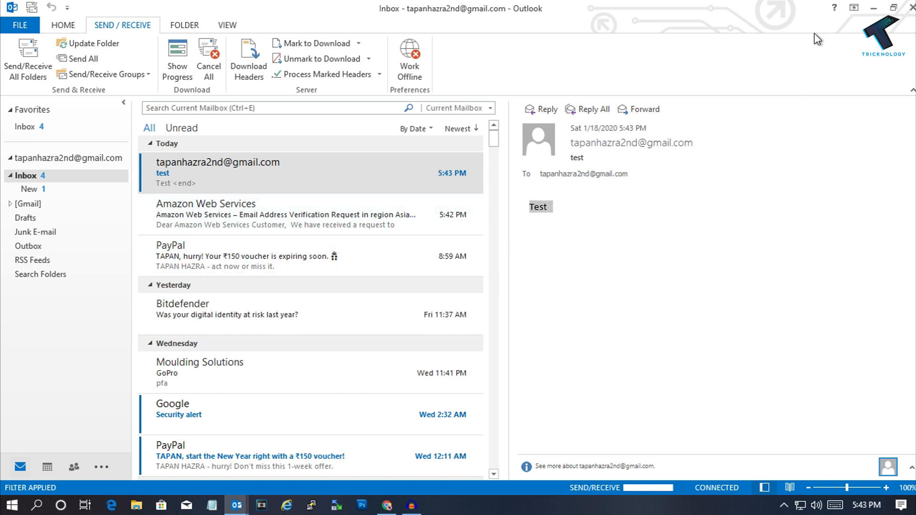